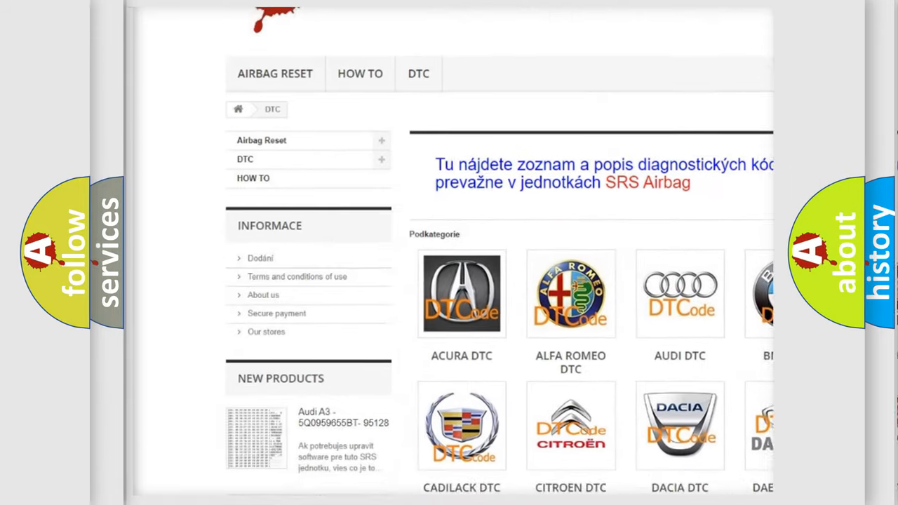
scroll(down, 3)
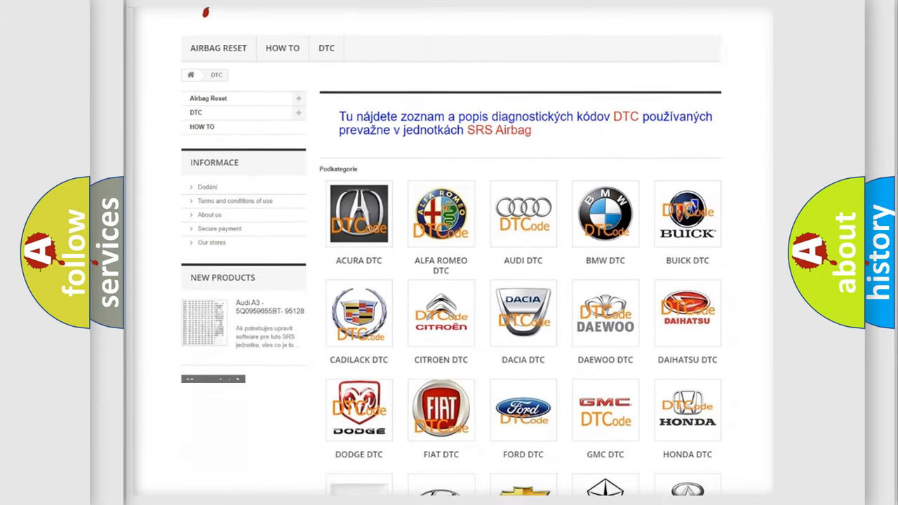
scroll(down, 3)
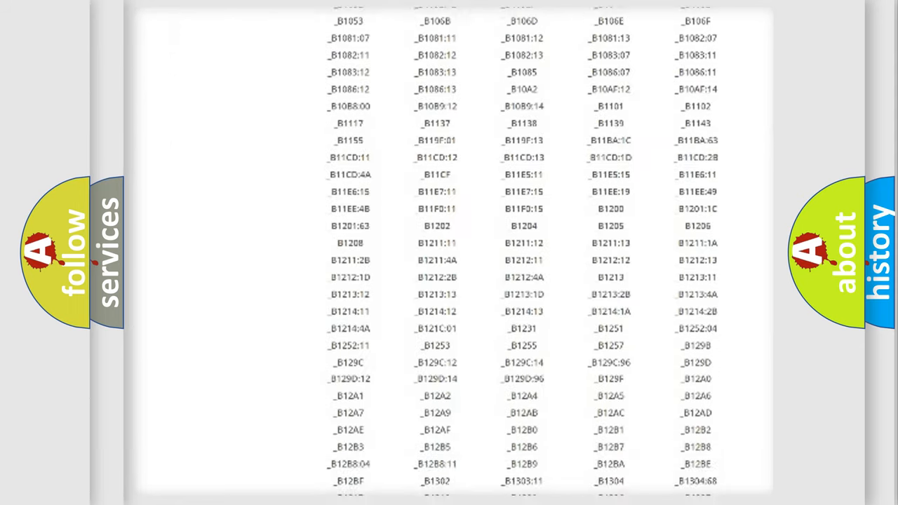
scroll(down, 3)
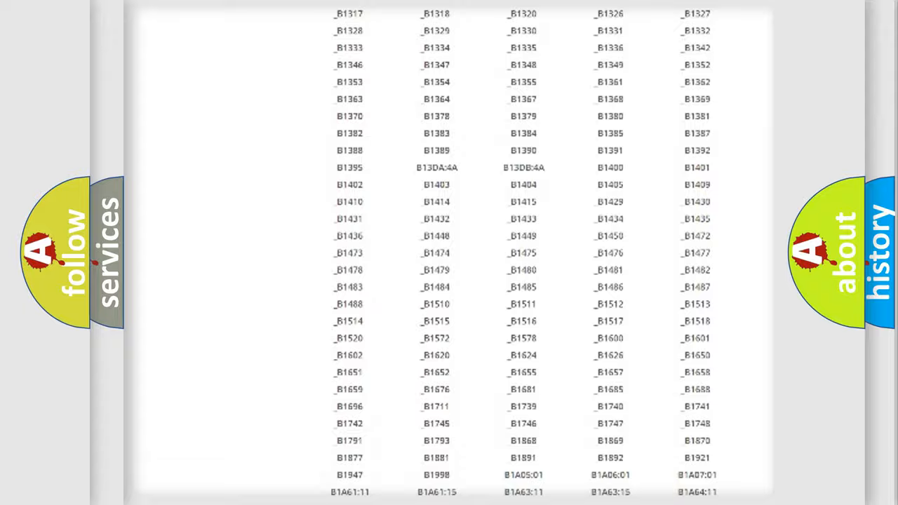